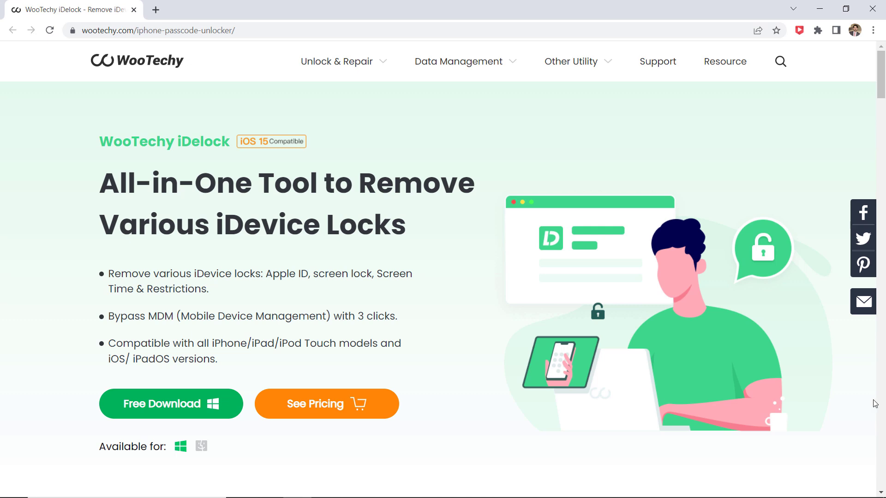
mouse_move(215, 156)
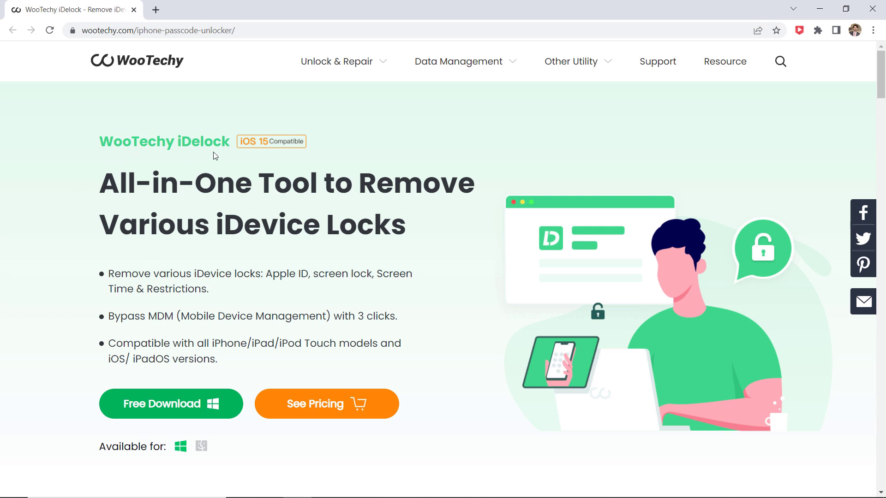
mouse_move(393, 195)
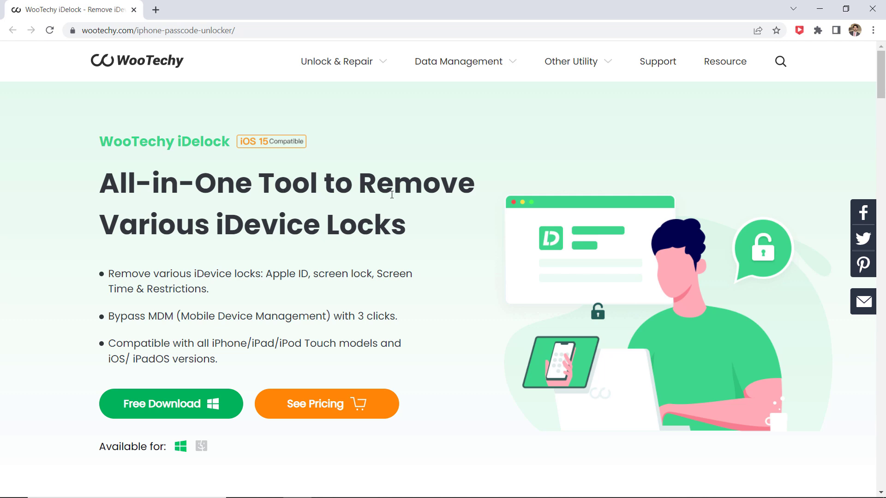
mouse_move(356, 242)
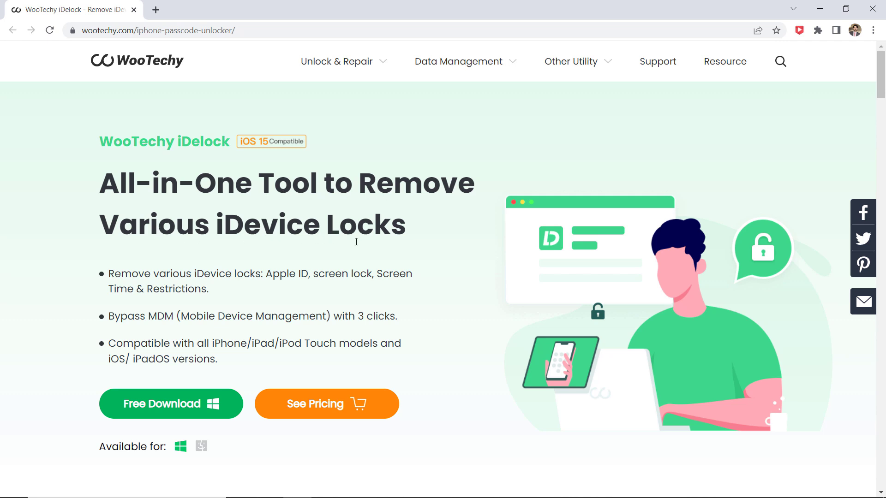
mouse_move(313, 298)
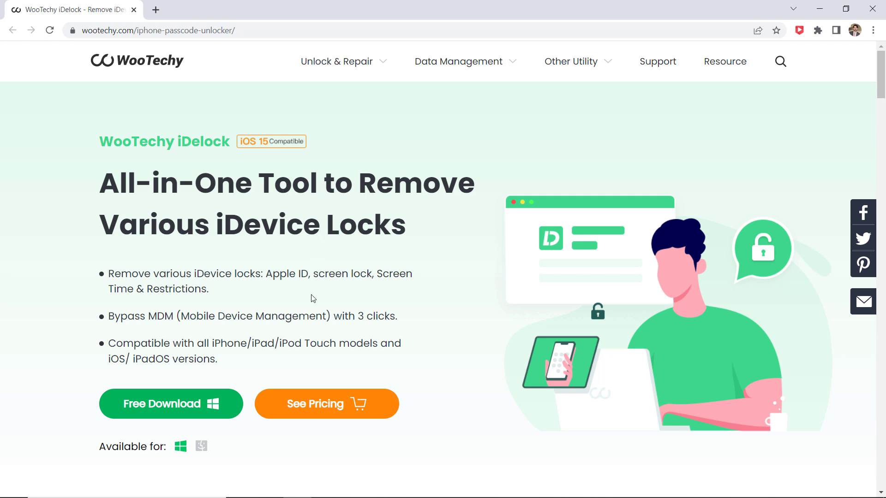
mouse_move(233, 358)
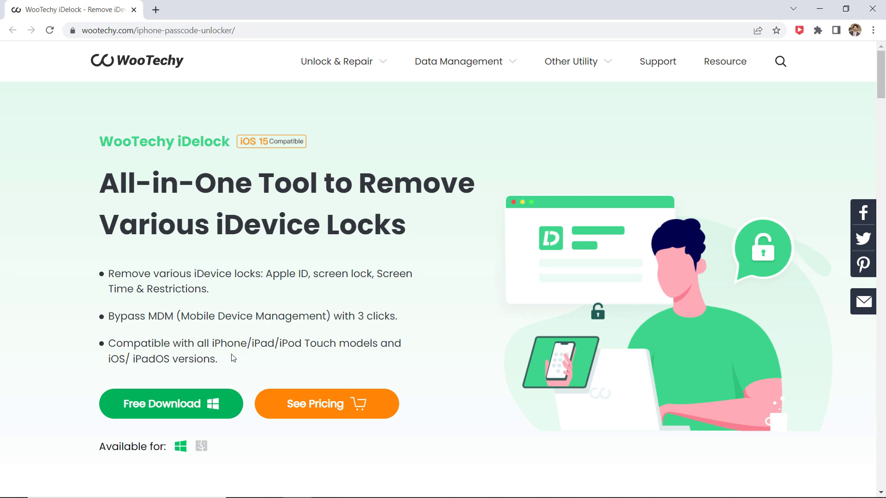
mouse_move(158, 418)
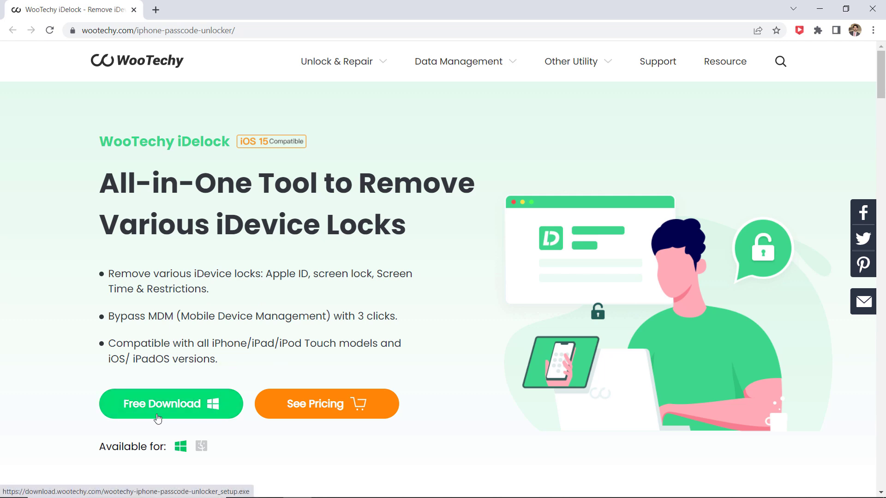
Choose Unlock Screen Passcode, start it and confirm the iPhone is connected via USB.
left_click(170, 403)
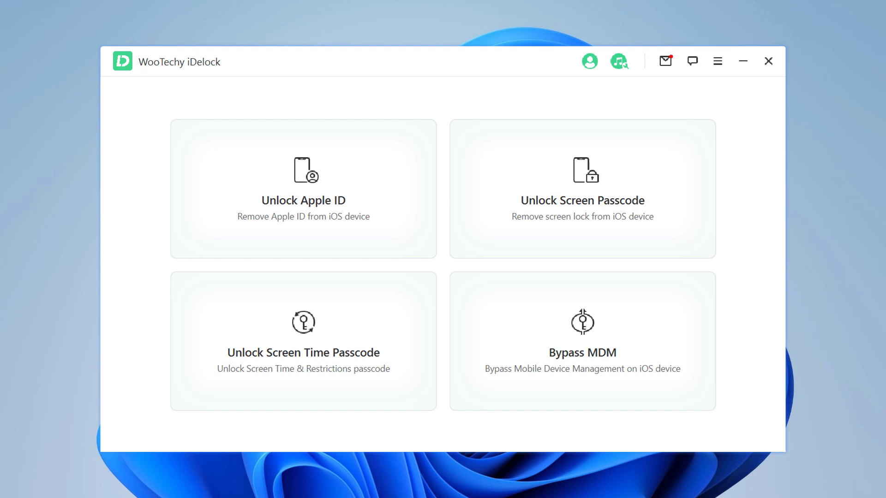
mouse_move(323, 228)
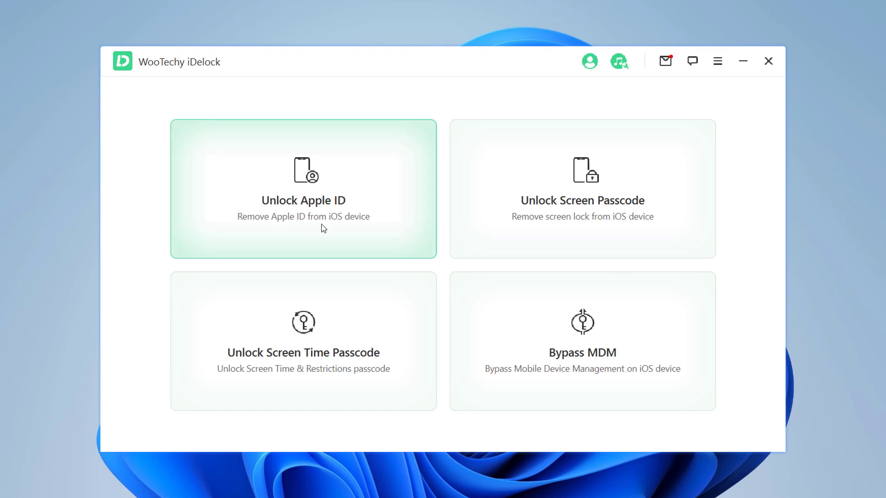
mouse_move(553, 235)
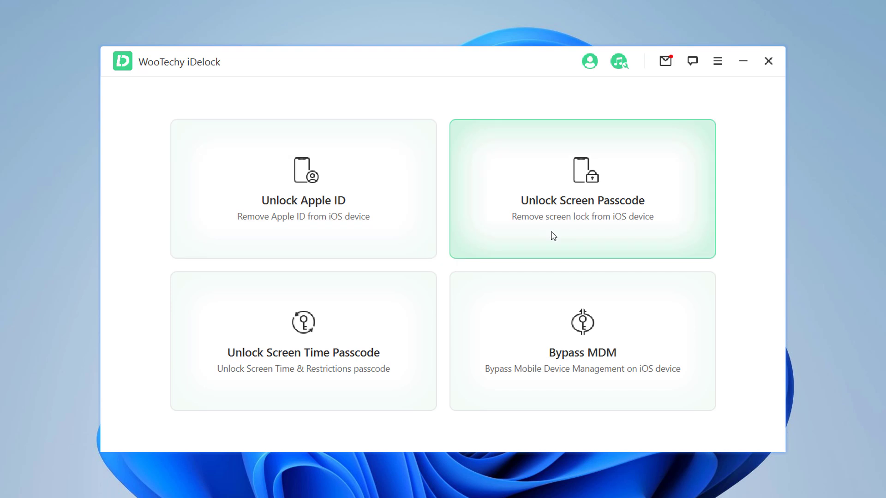
mouse_move(396, 366)
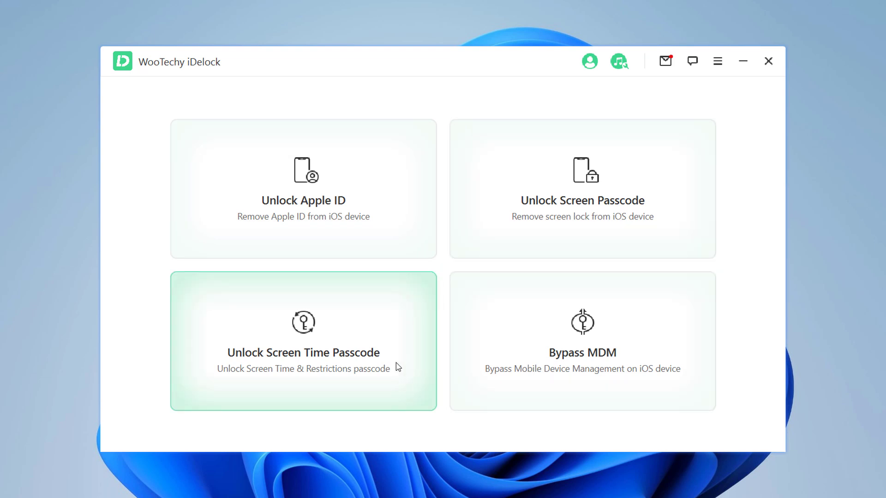
mouse_move(568, 388)
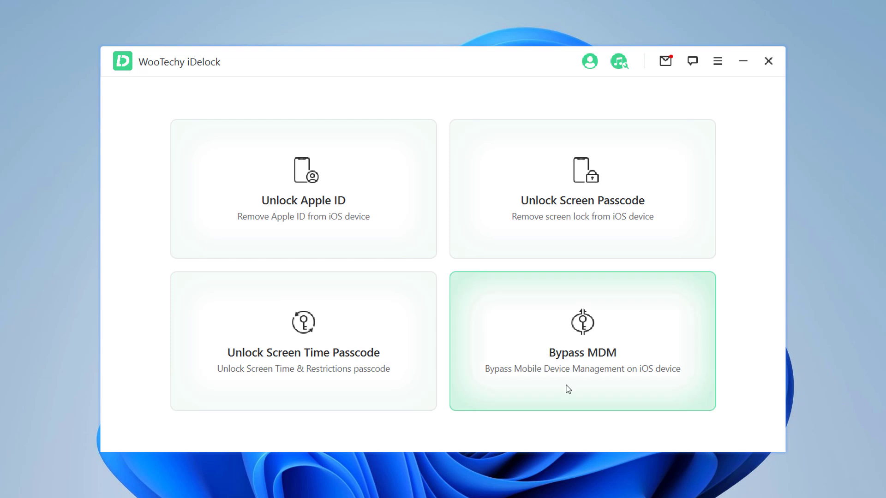
mouse_move(567, 235)
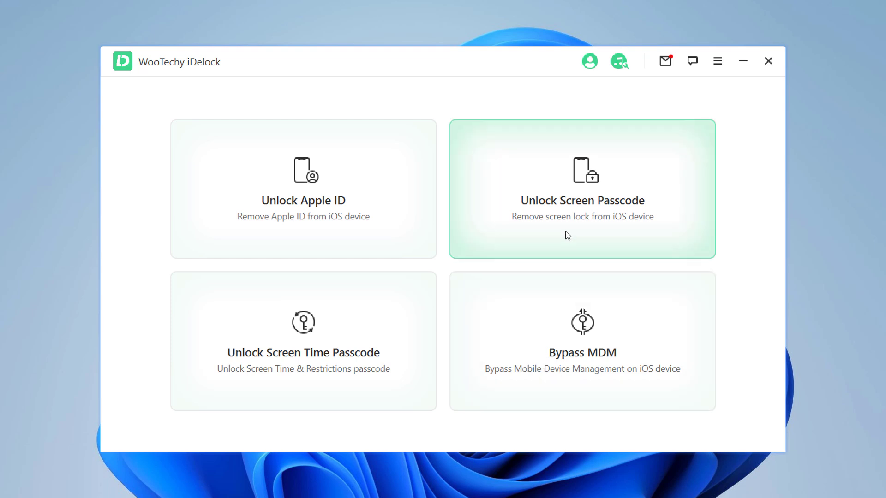
left_click(582, 188)
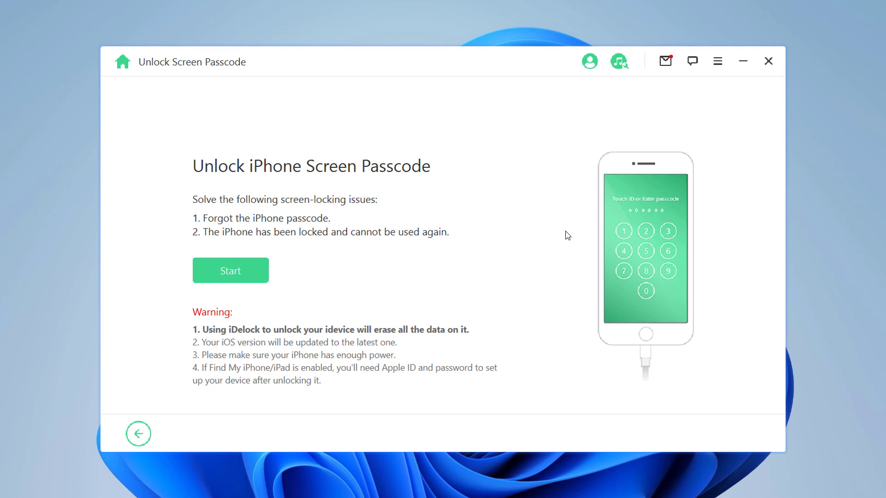
mouse_move(243, 285)
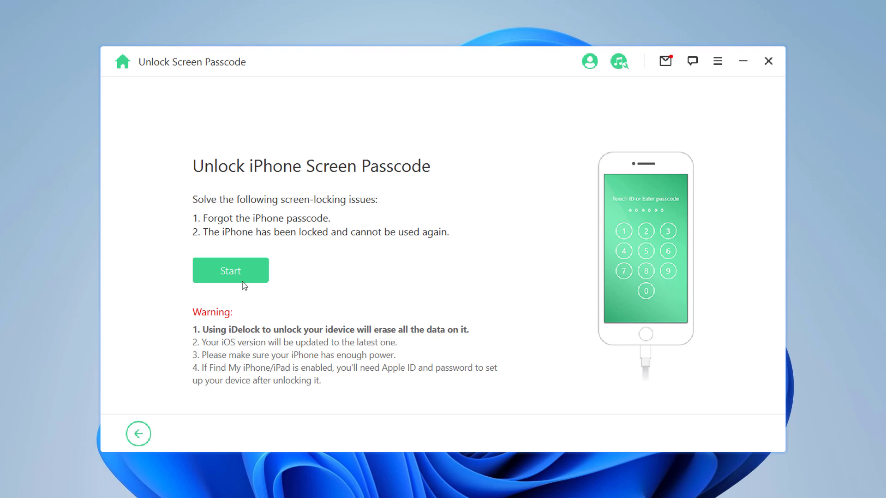
left_click(230, 270)
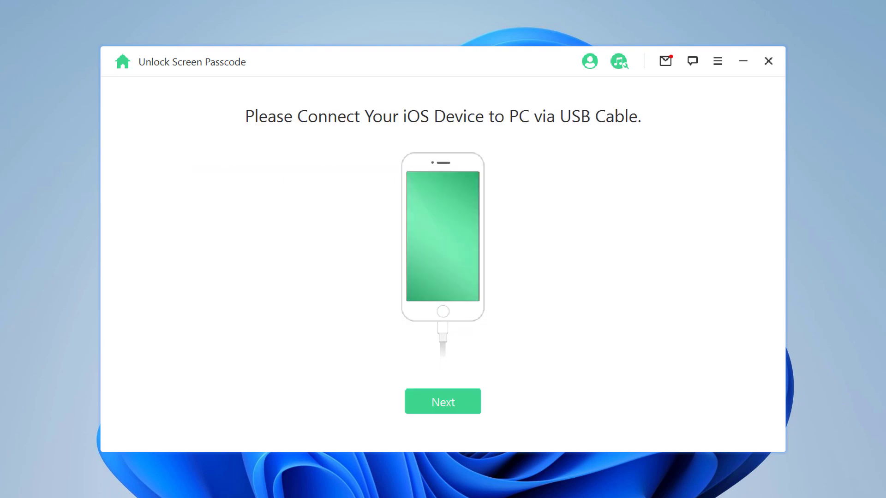
mouse_move(443, 402)
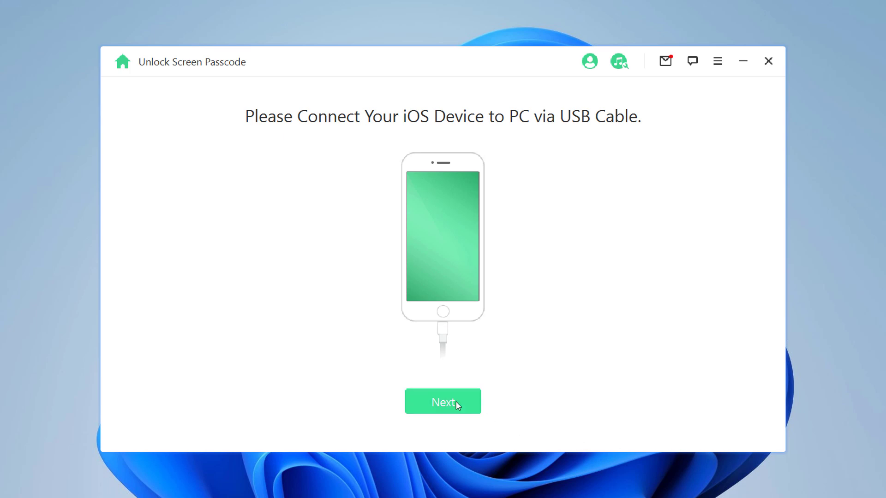
left_click(442, 401)
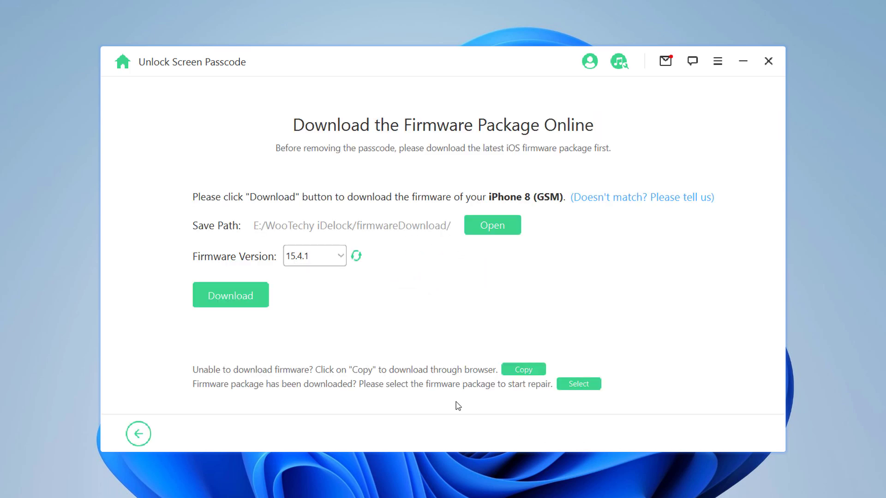
mouse_move(520, 189)
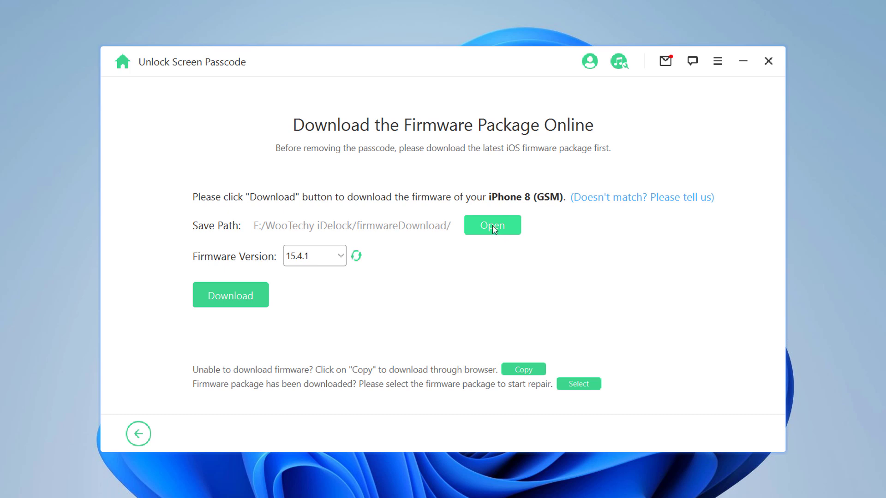
mouse_move(491, 227)
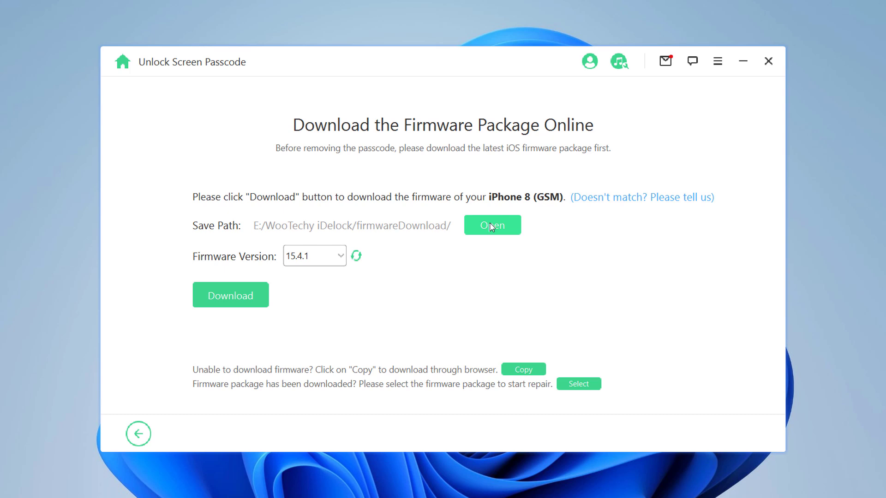
Download the iOS 15.4.1 firmware package for the iPhone 8 (GSM).
left_click(230, 295)
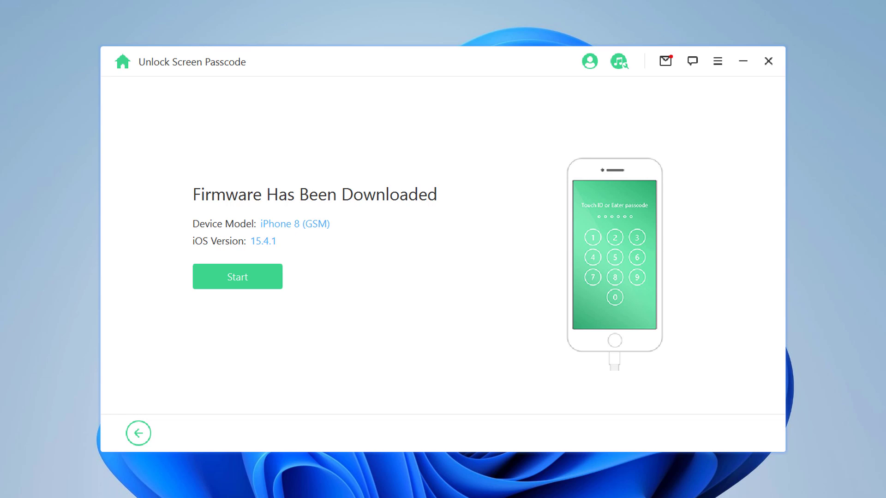
mouse_move(270, 288)
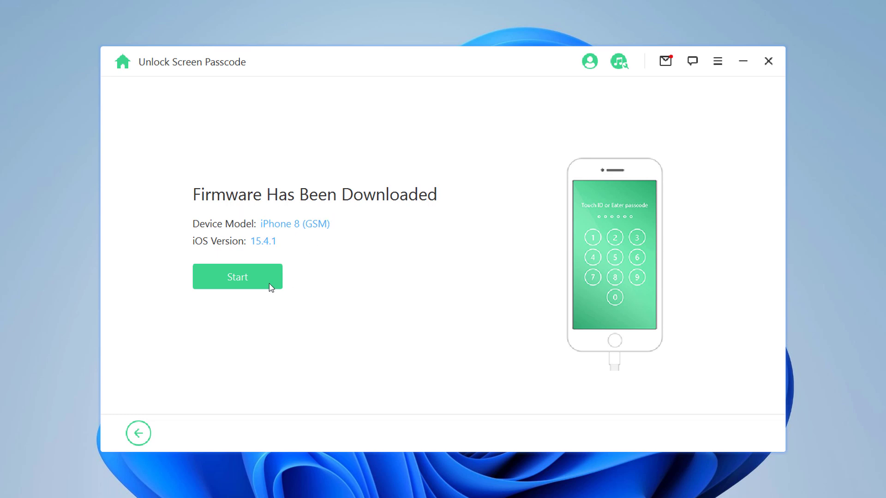
Start extracting the downloaded firmware package.
left_click(237, 277)
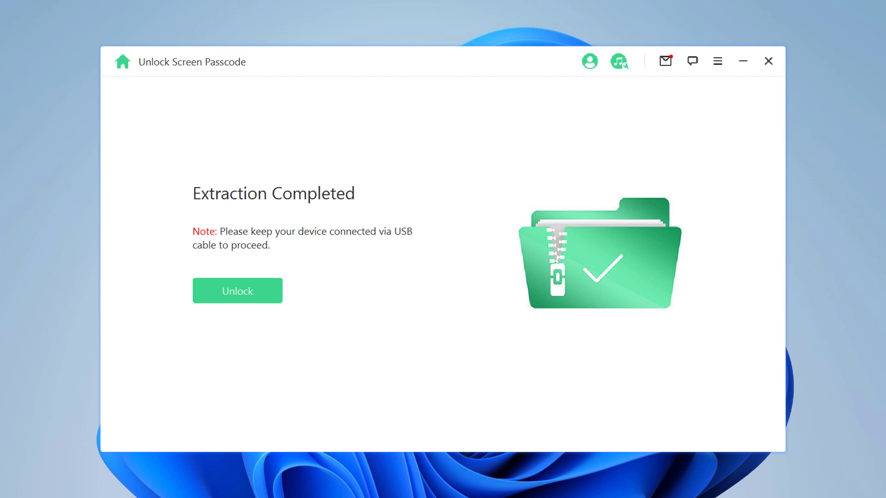
left_click(238, 291)
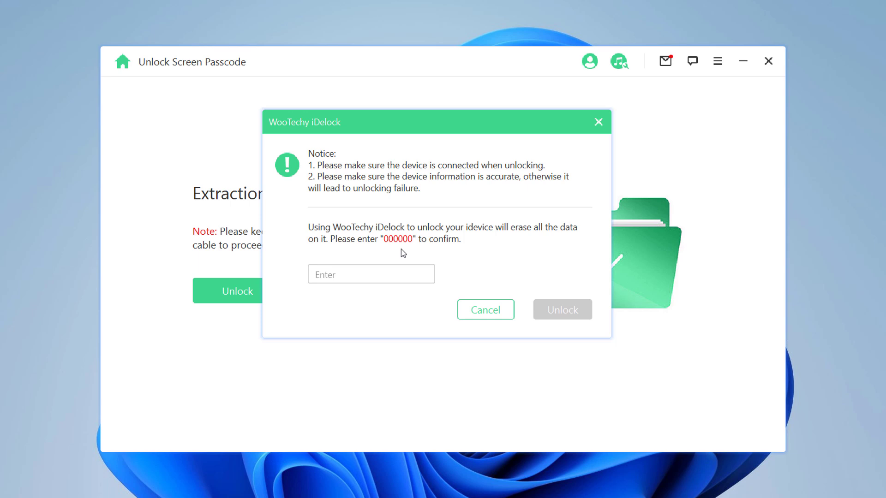
type("0000")
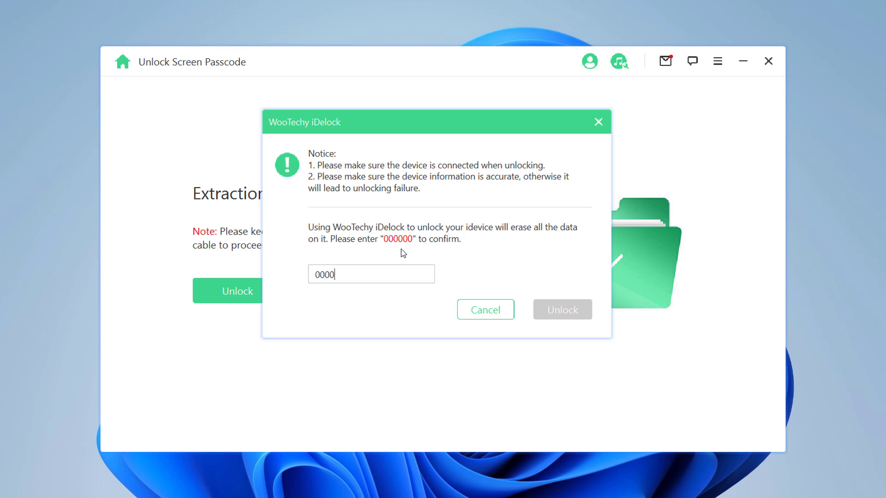
type("00")
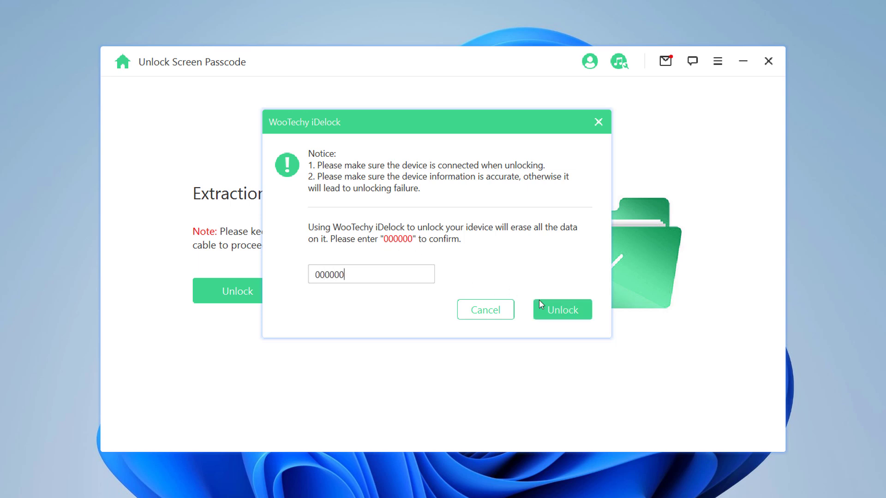
left_click(562, 310)
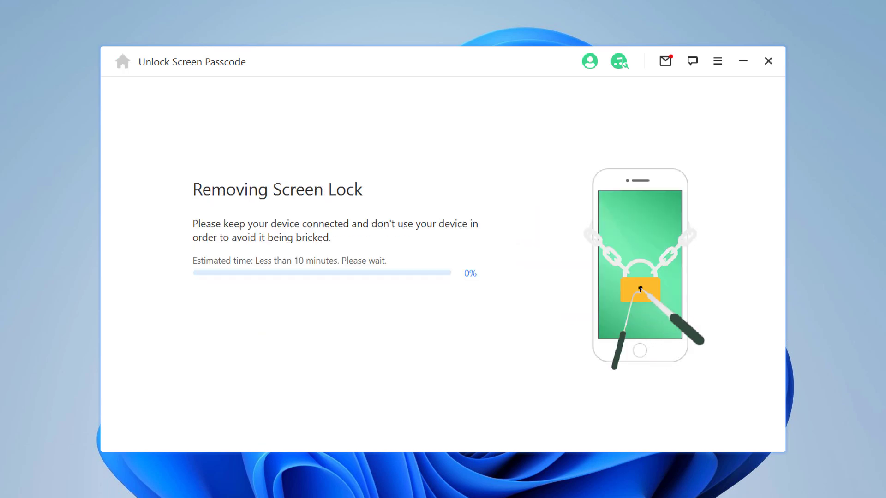